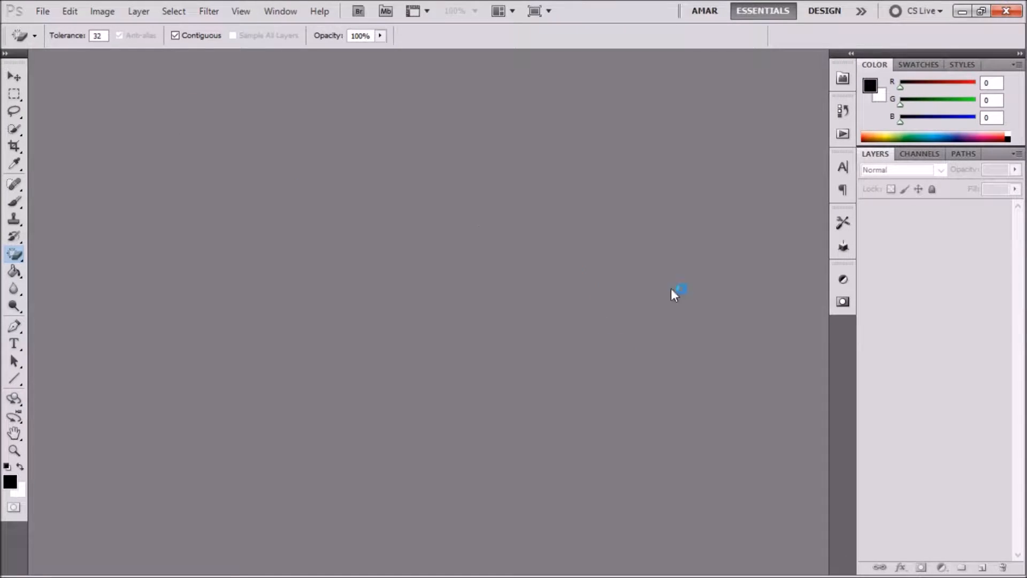
Open the court photo IMG_1658.JPG from the Rimmers folder via File > Open.
left_click(41, 11)
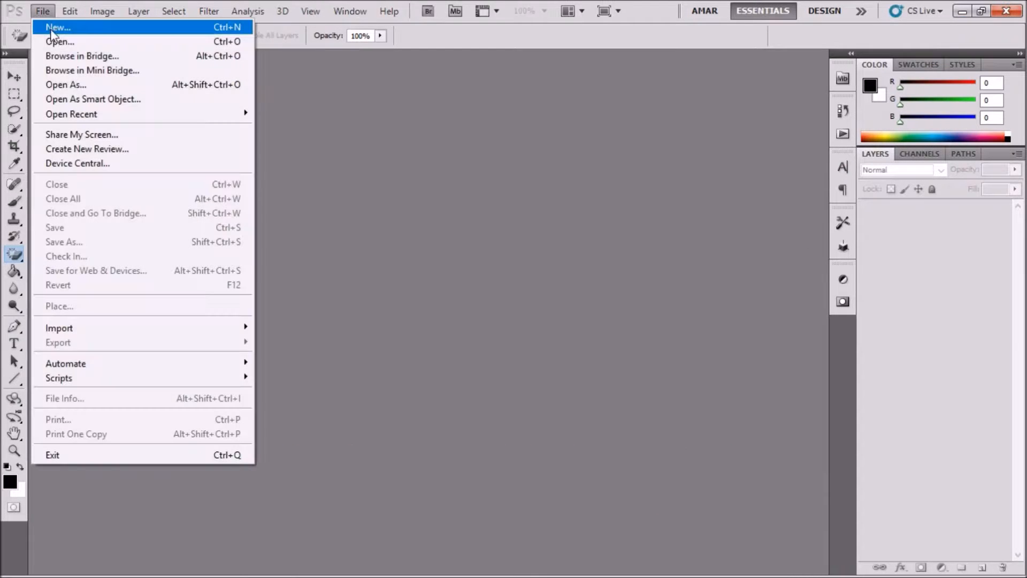
left_click(60, 42)
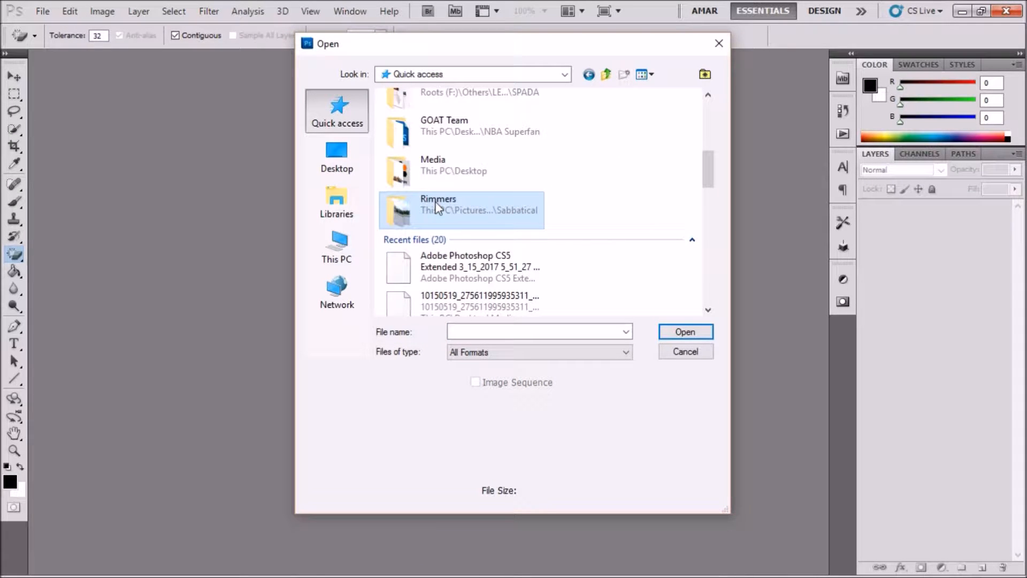
double_click(460, 210)
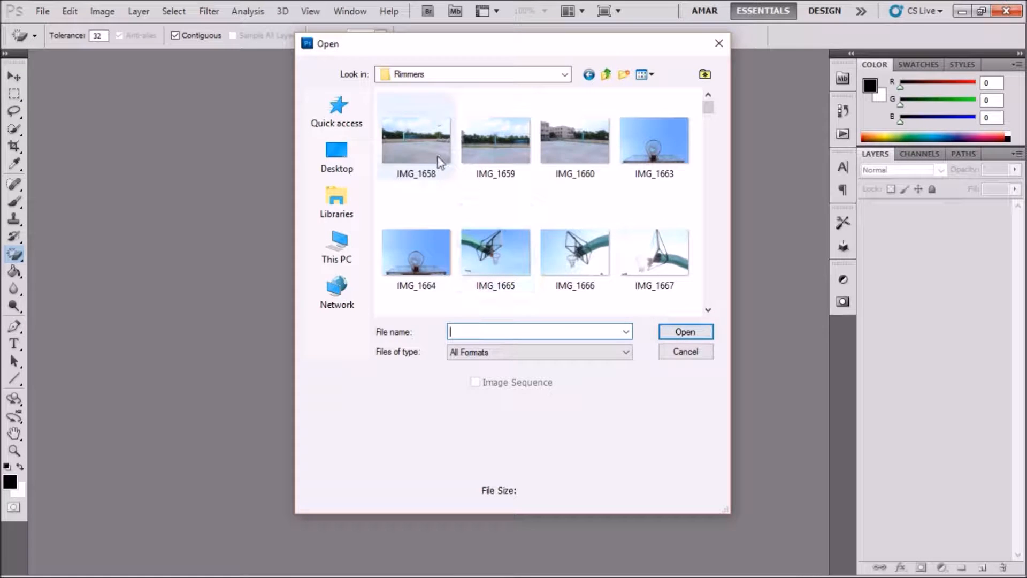
double_click(416, 138)
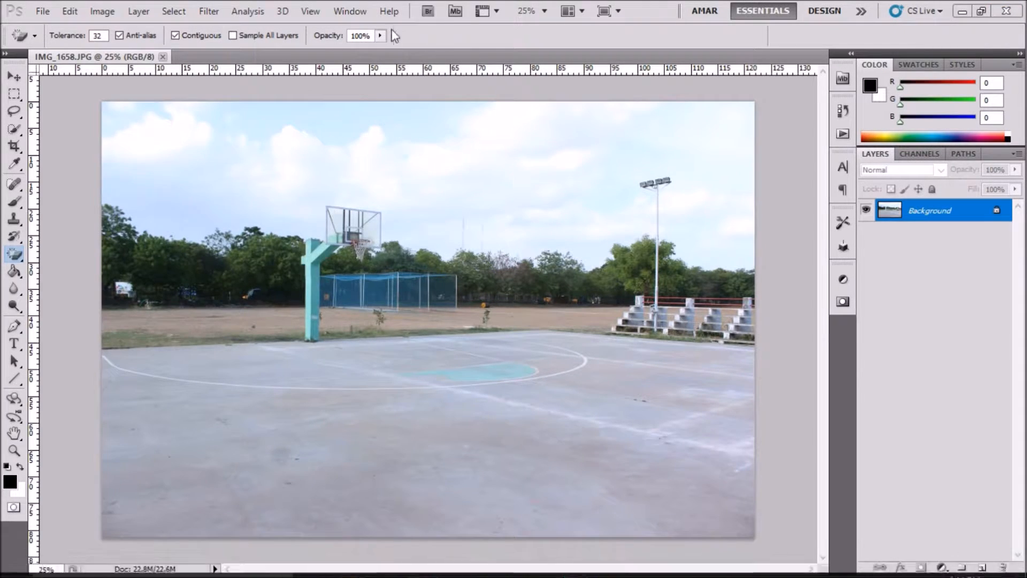
left_click(349, 11)
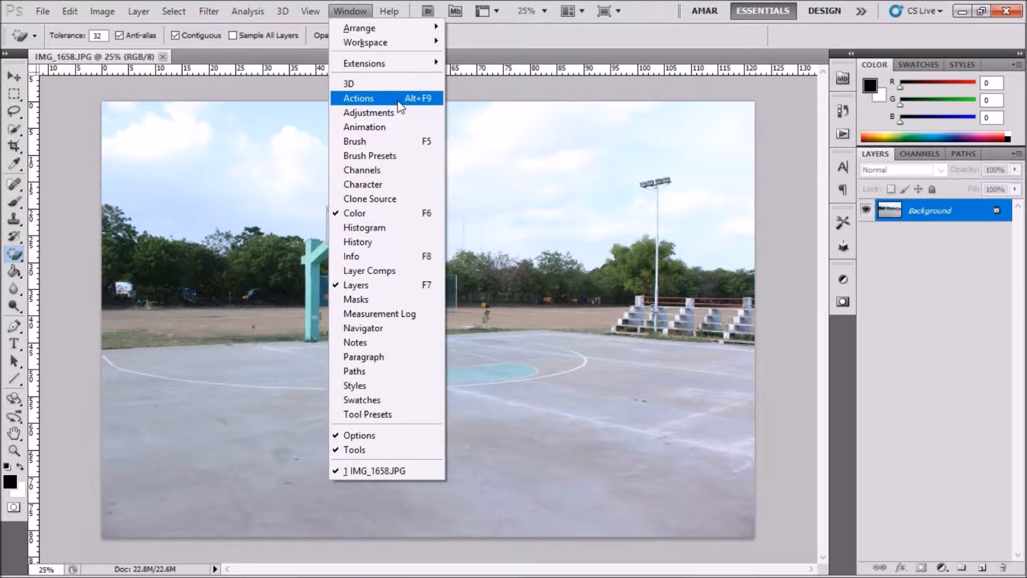
Create a new action 'Place Logo' in Set 1 from the Actions panel and start recording.
left_click(358, 97)
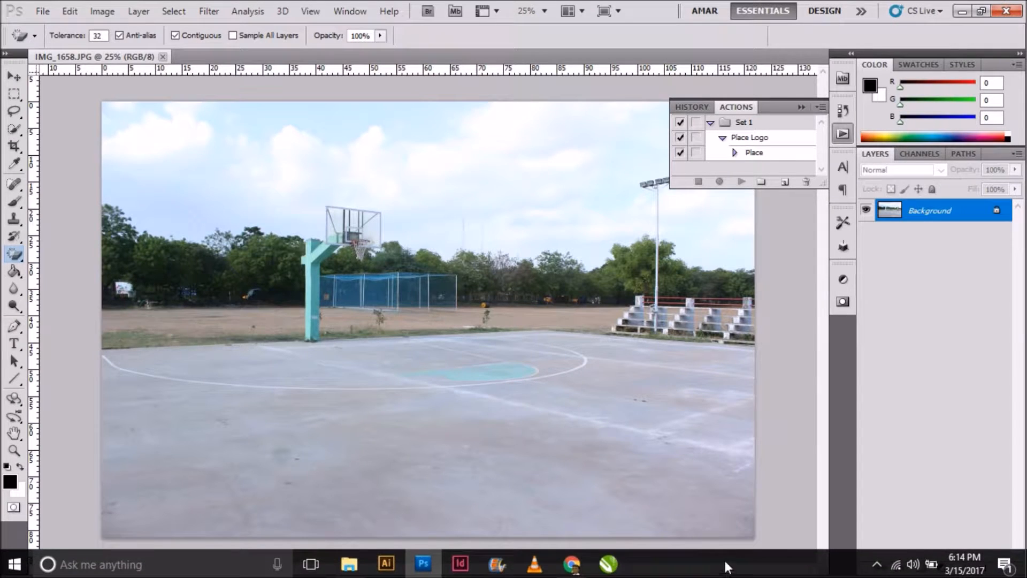
left_click(783, 182)
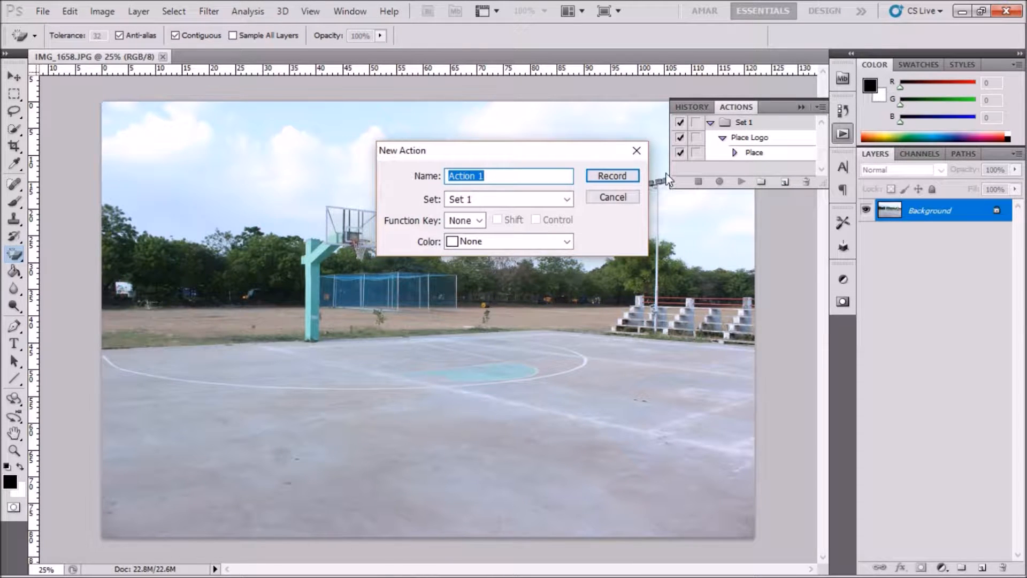
type("Place Logo")
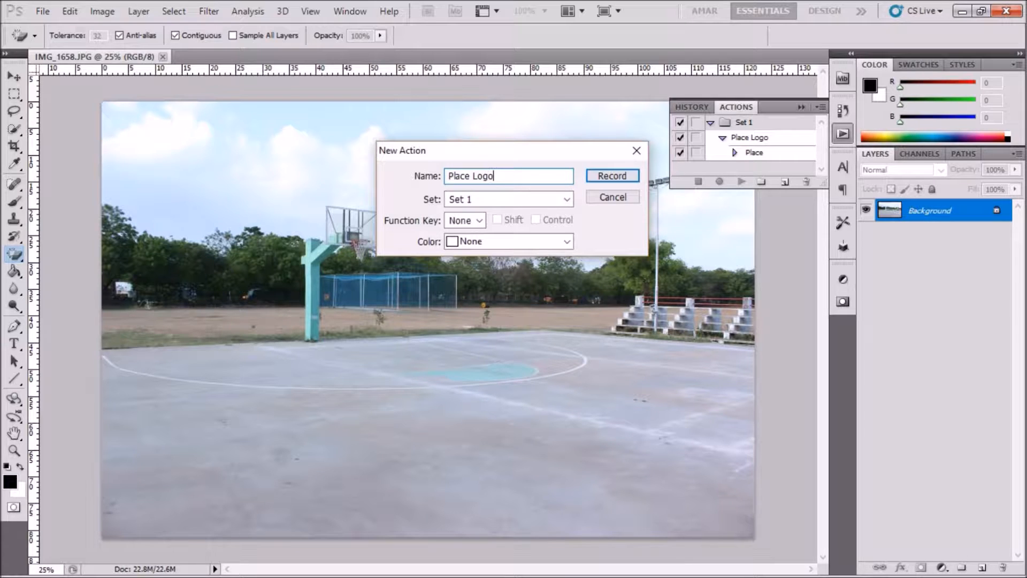
mouse_move(623, 42)
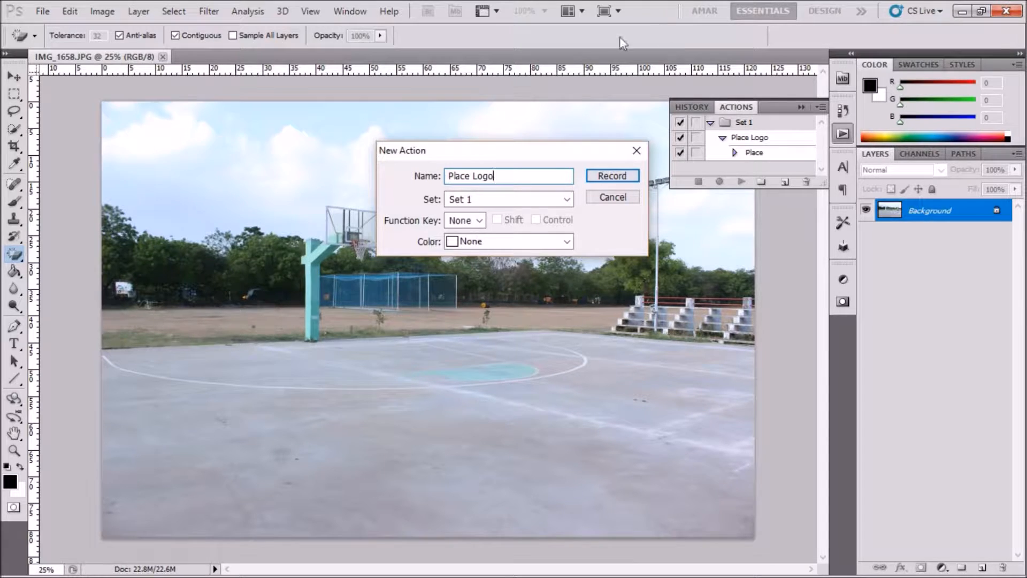
left_click(611, 175)
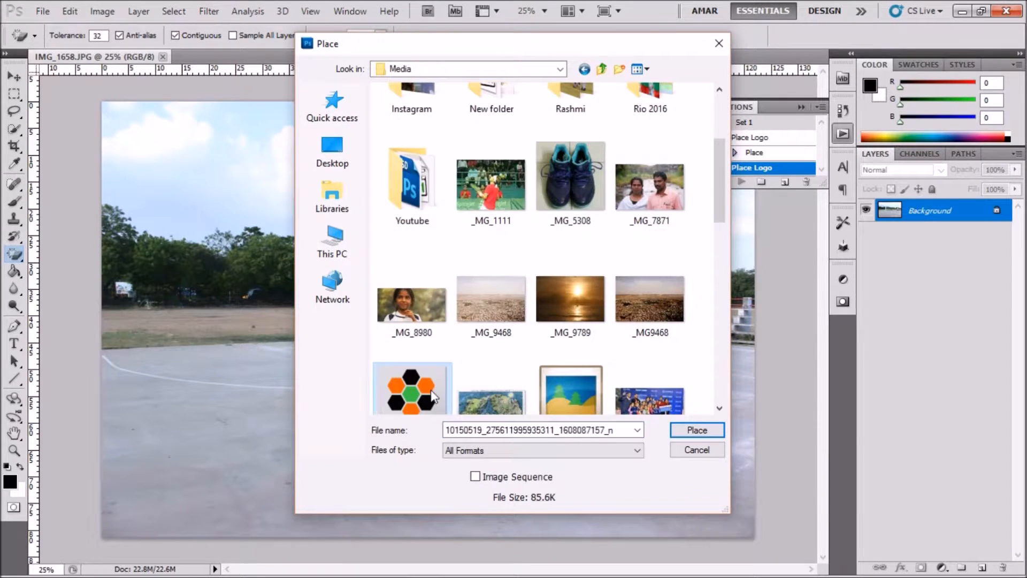
Place the hexagon logo as a layer in the bottom-right corner, then close the photo.
left_click(695, 430)
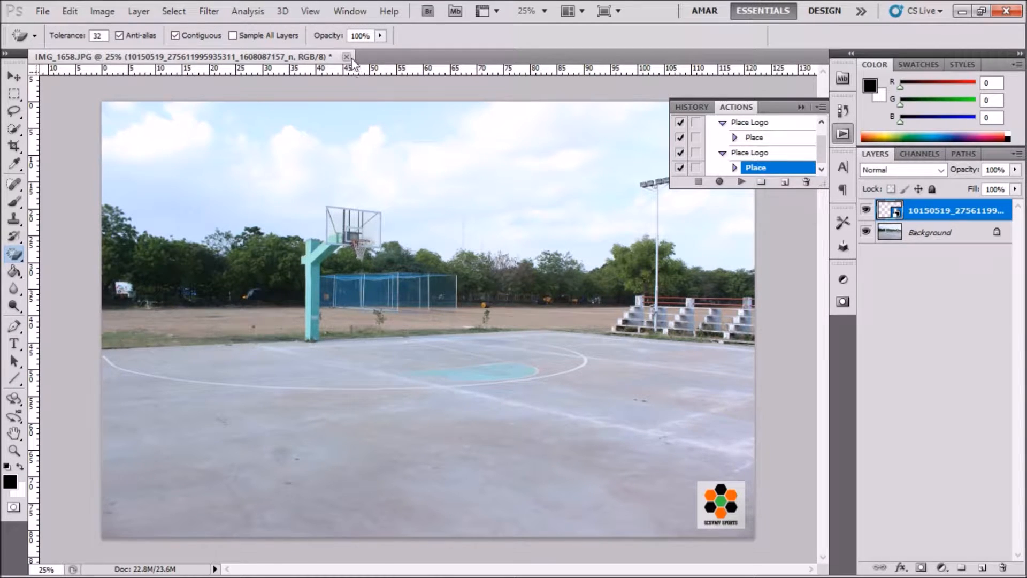
left_click(345, 56)
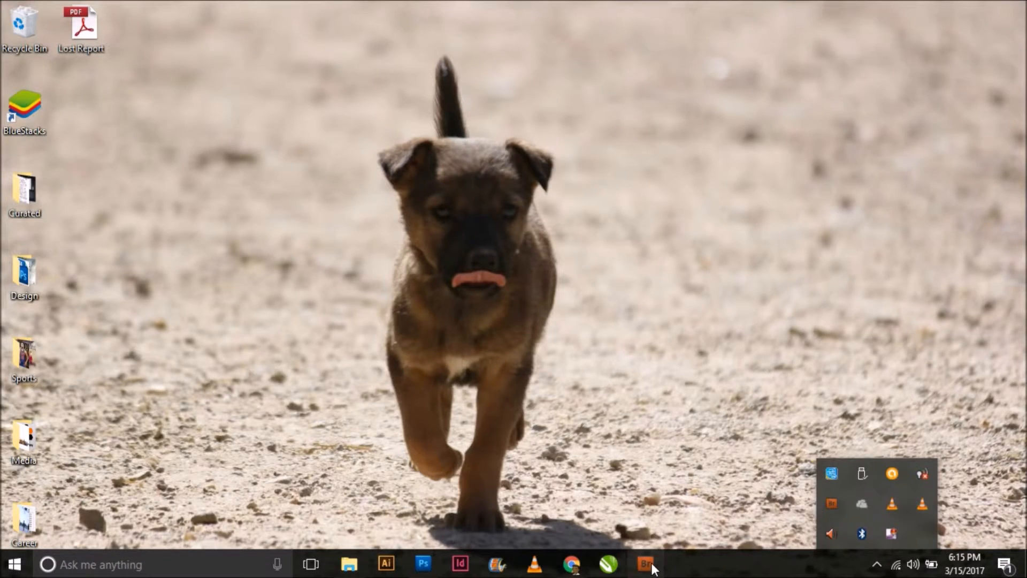
In Bridge, select IMG_1658 through IMG_1667 and send them to Photoshop's Image Processor.
left_click(646, 563)
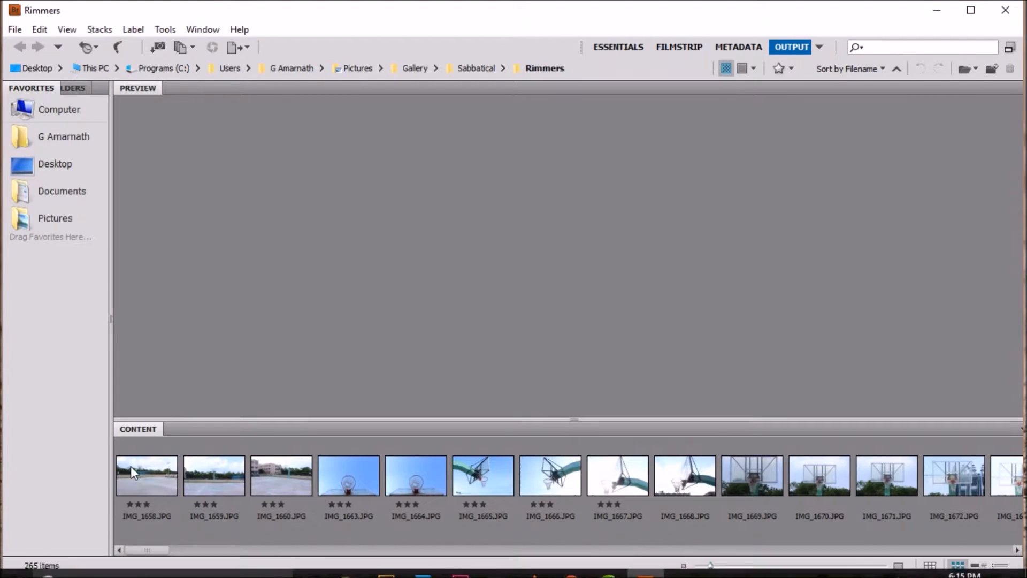
left_click(146, 475)
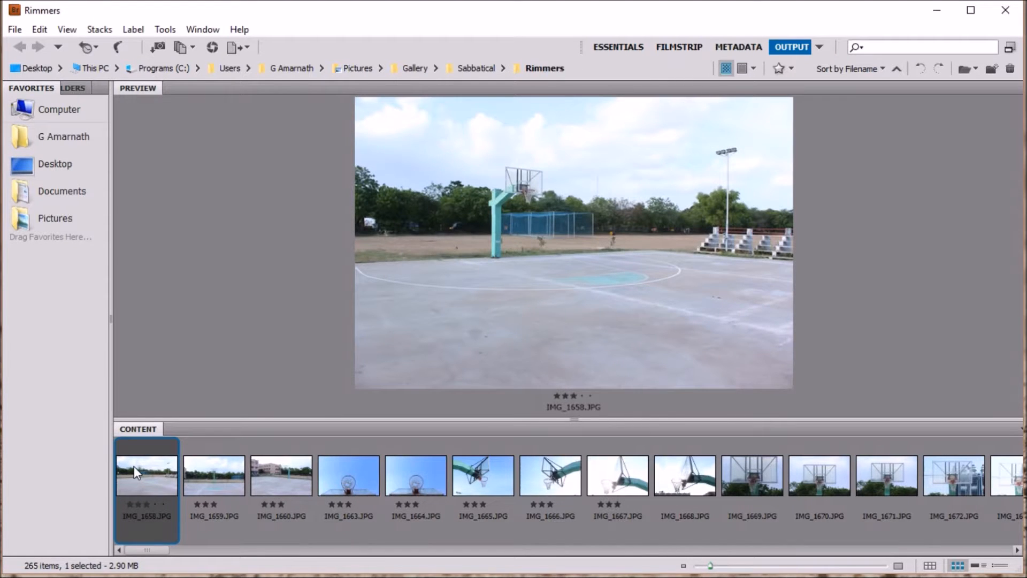
left_click(482, 475)
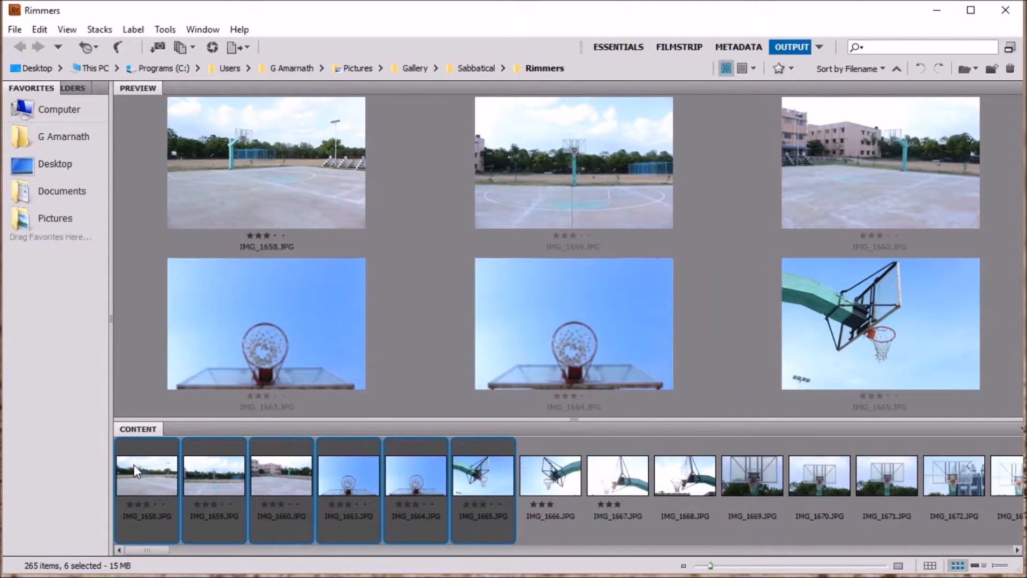
left_click(618, 474)
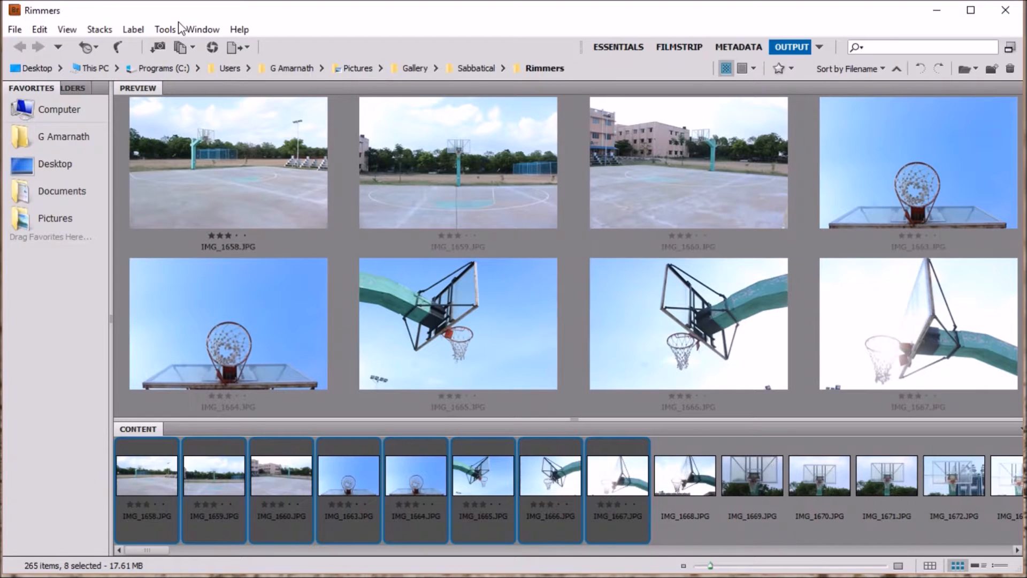
left_click(165, 30)
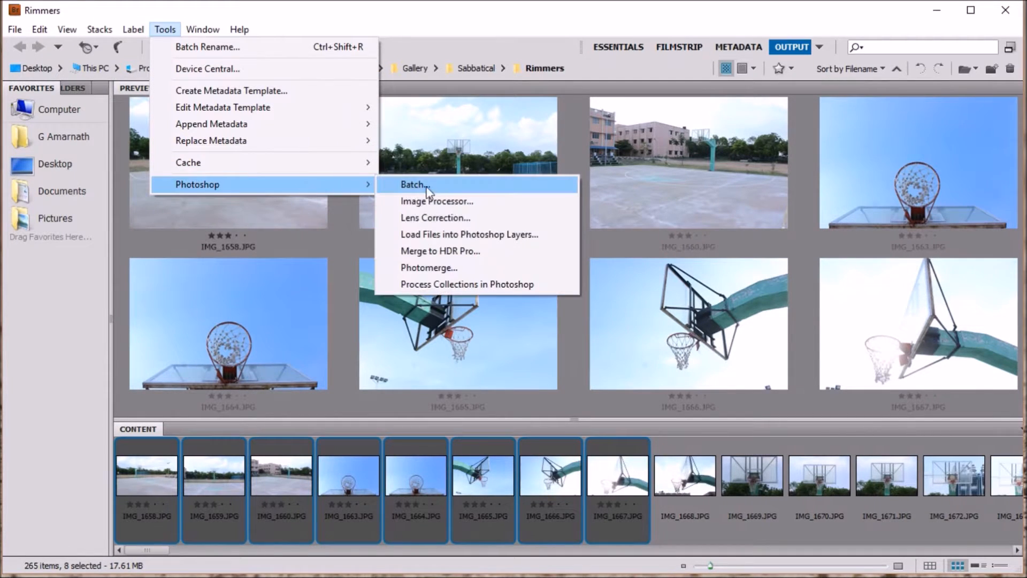
left_click(436, 201)
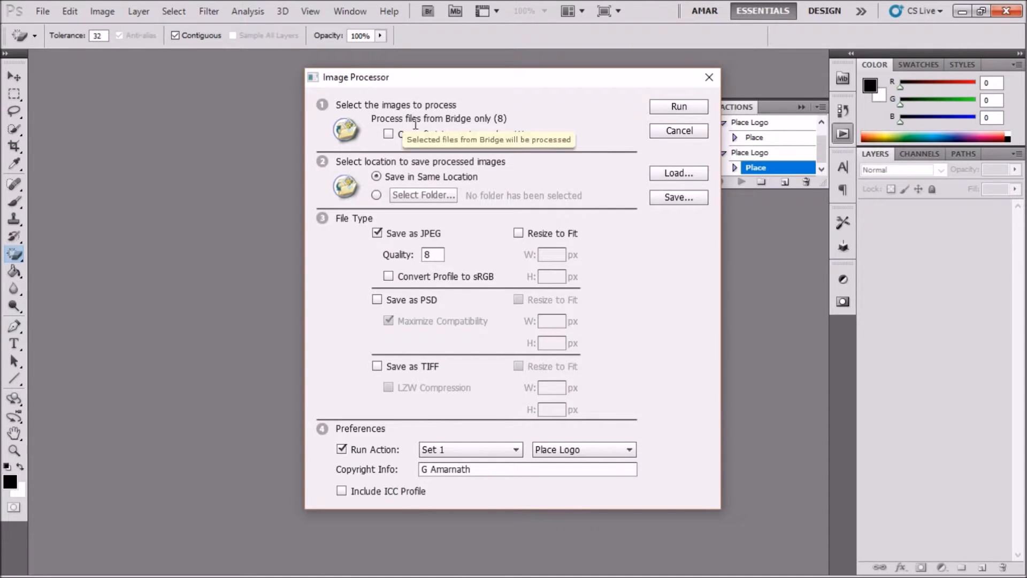
mouse_move(599, 162)
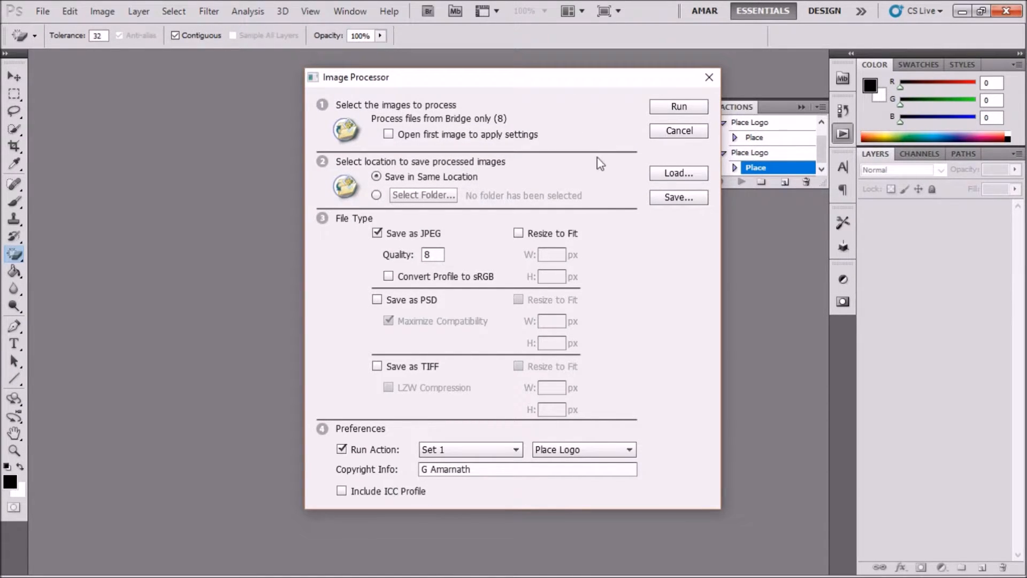
mouse_move(391, 186)
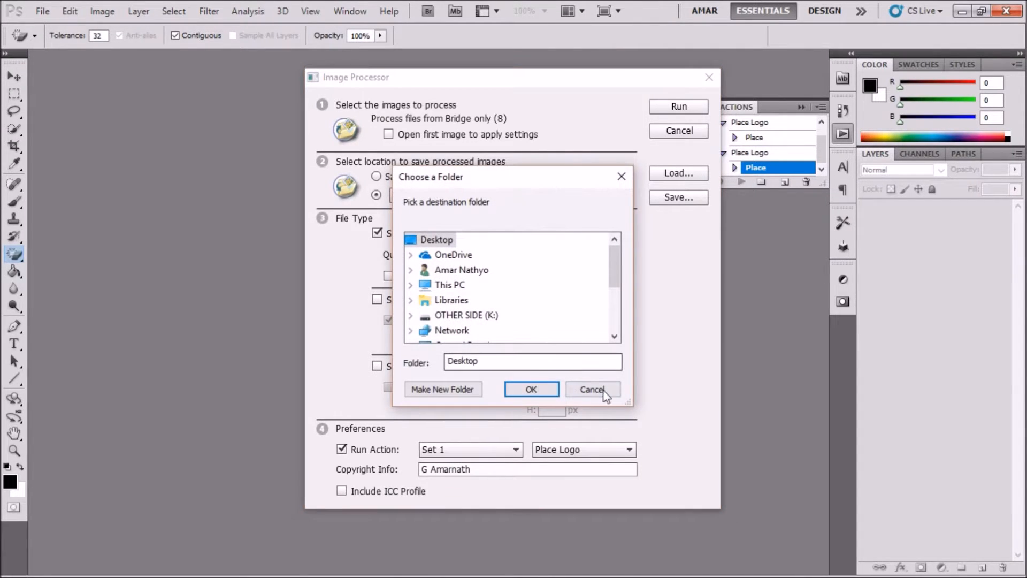
Keep saving in the same location and set JPEG quality to 6 in Image Processor.
left_click(592, 388)
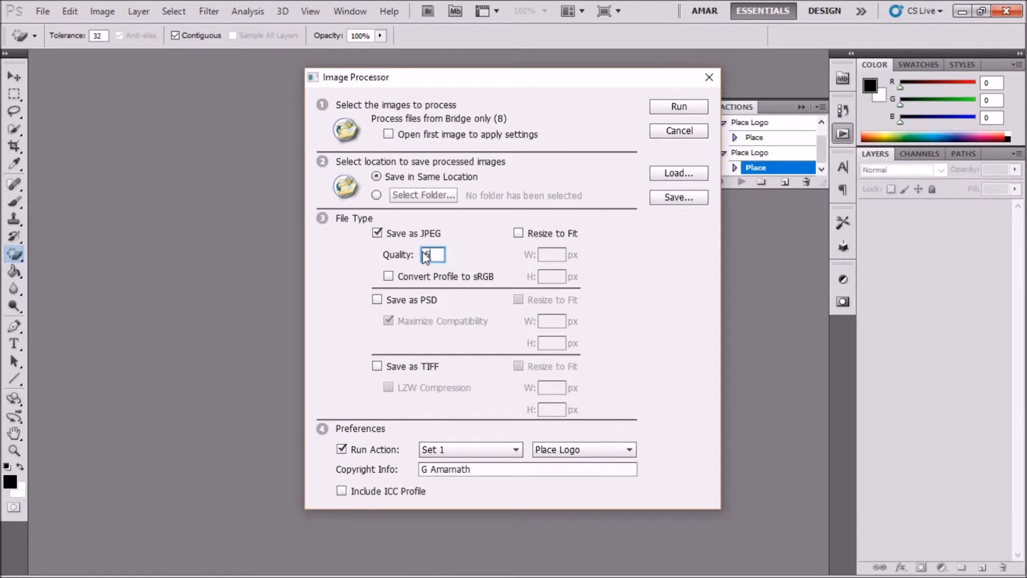
type("6")
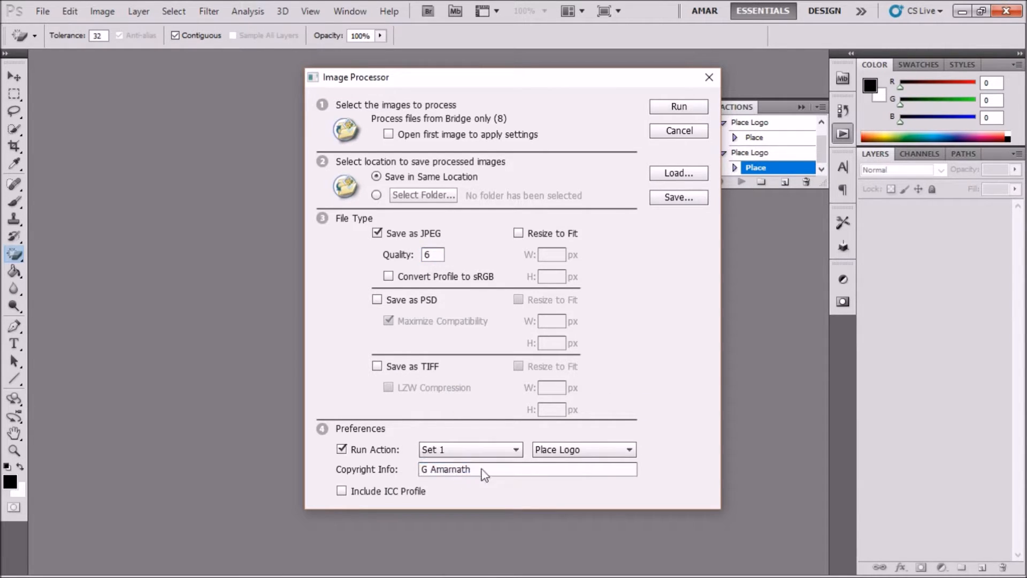
mouse_move(584, 485)
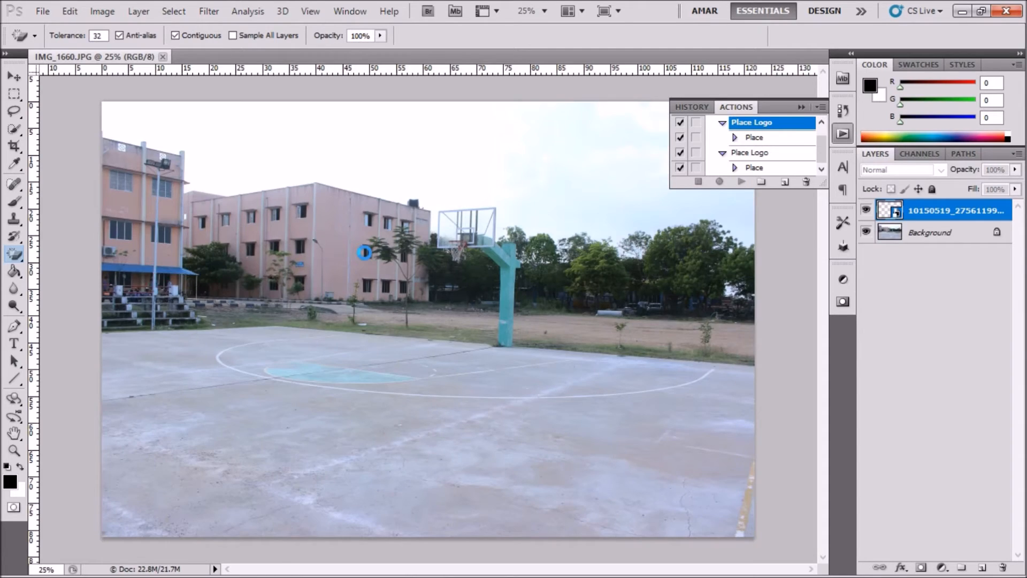
Let the Image Processor batch run Place Logo on each court photo.
left_click(162, 57)
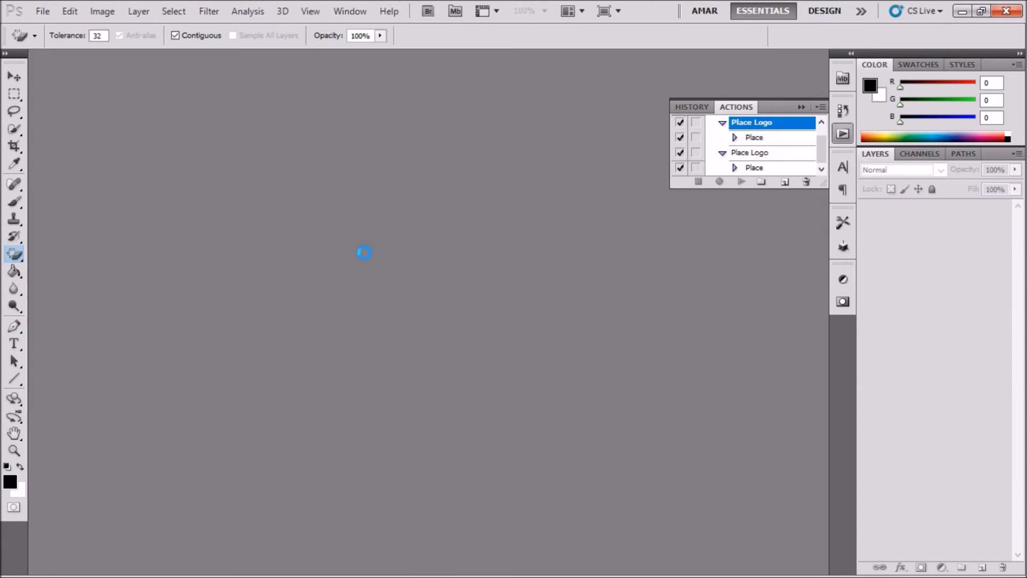
mouse_move(364, 253)
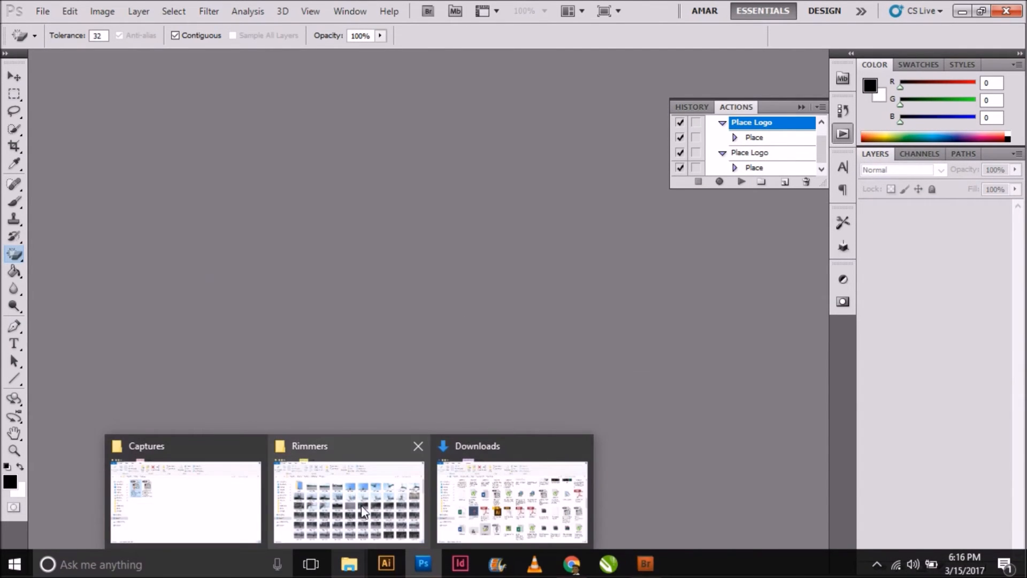
Preview processed JPEGs from the Rimmers JPEG folder to confirm the logo on each.
left_click(348, 500)
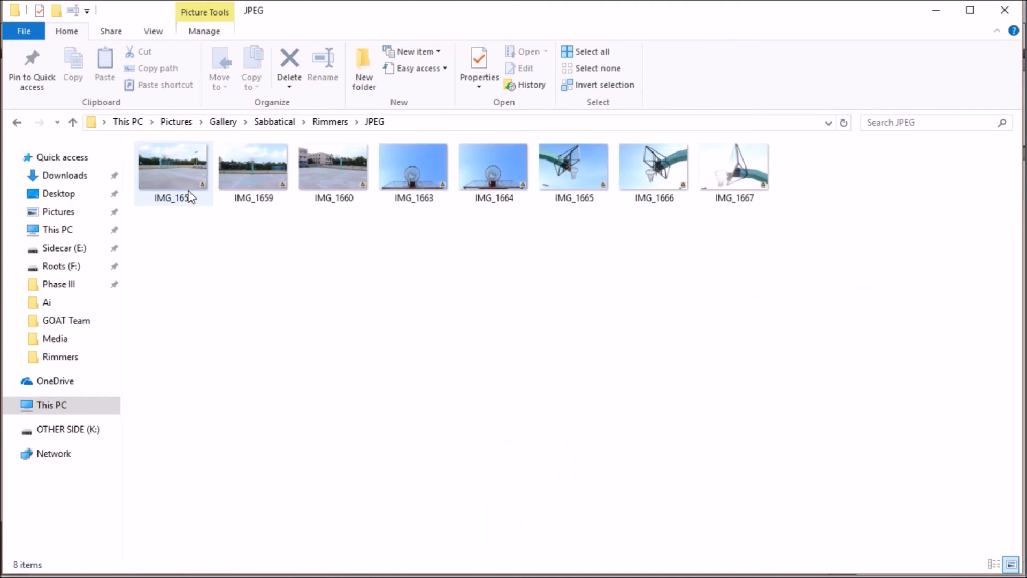
double_click(173, 166)
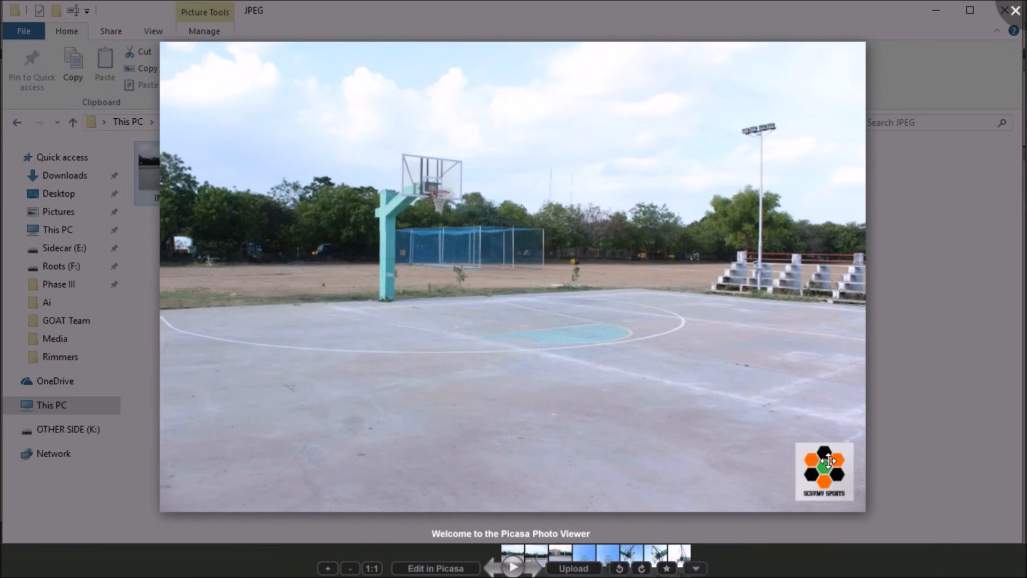
left_click(535, 568)
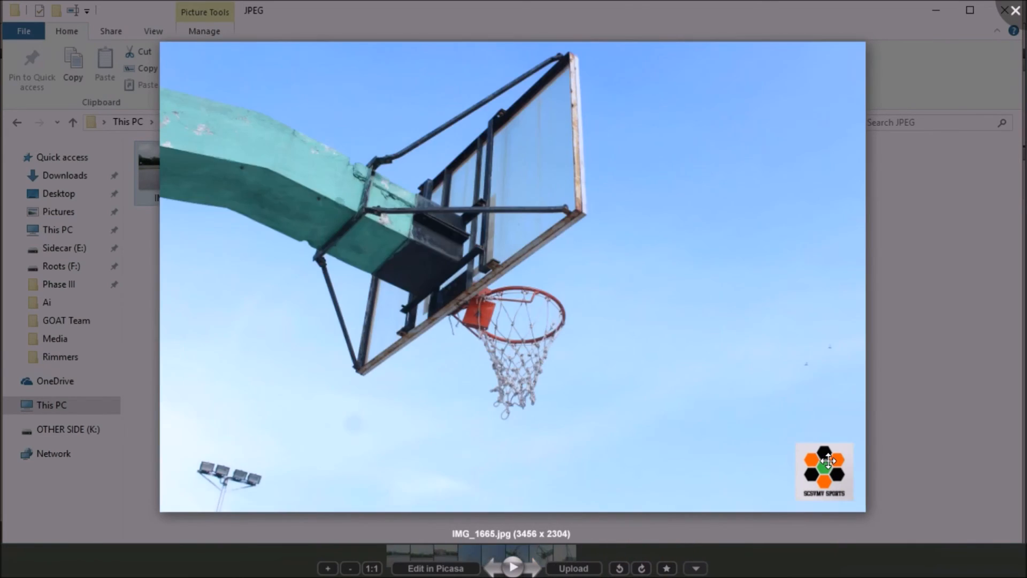